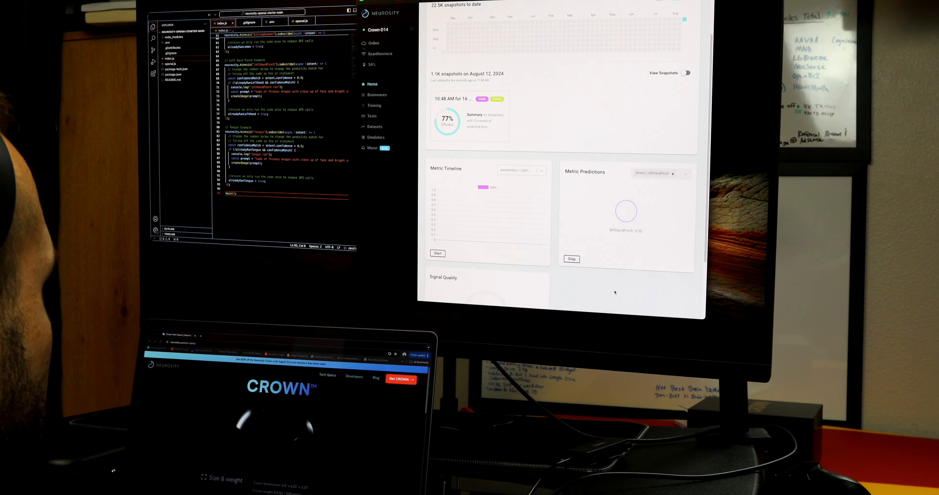
# - Leave the headset dashboard for Openwater's Early Access Systems page listing Open-Motion 3.0 and Open-LIFU 2.0 at $100
pyautogui.click(377, 95)
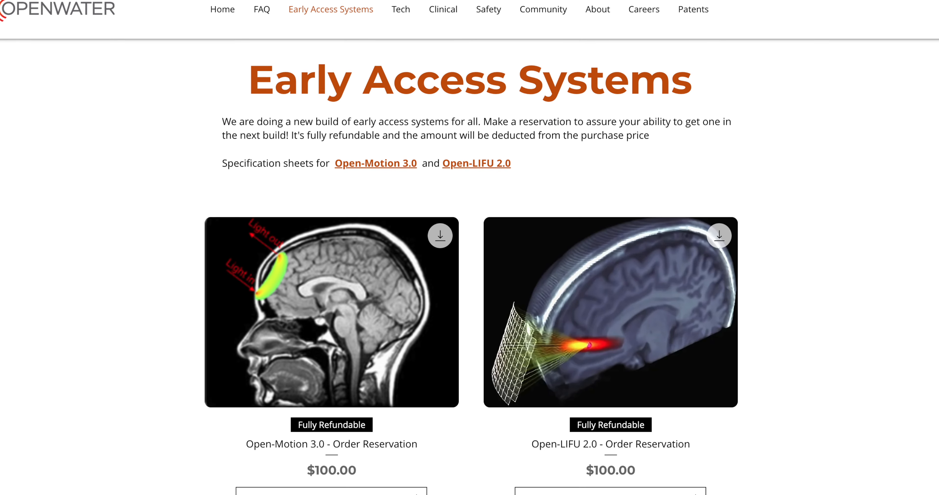
# - Scroll the GitHub README down to the Getting Started steps ending with npm start
pyautogui.scroll(-3)
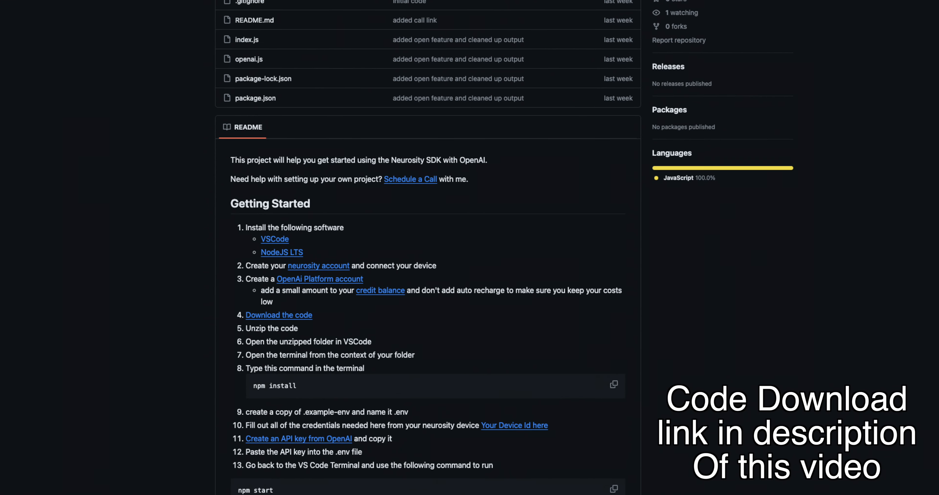
pyautogui.scroll(-3)
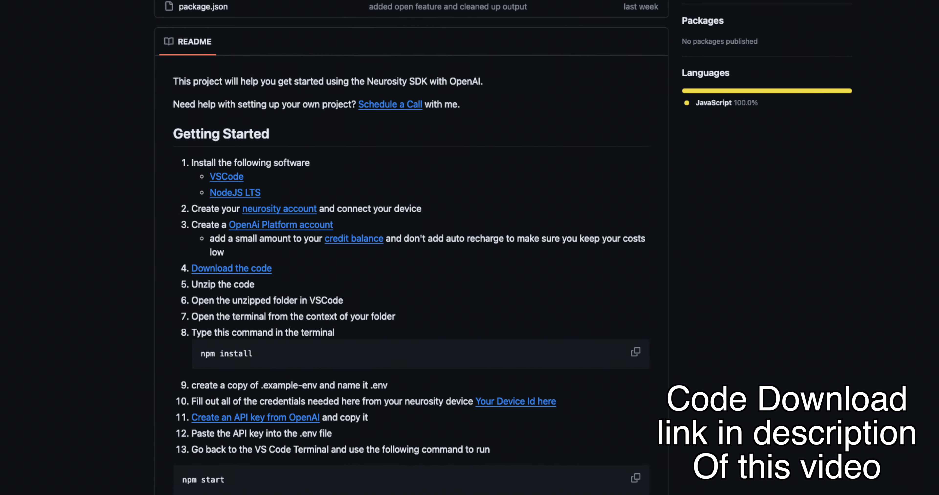